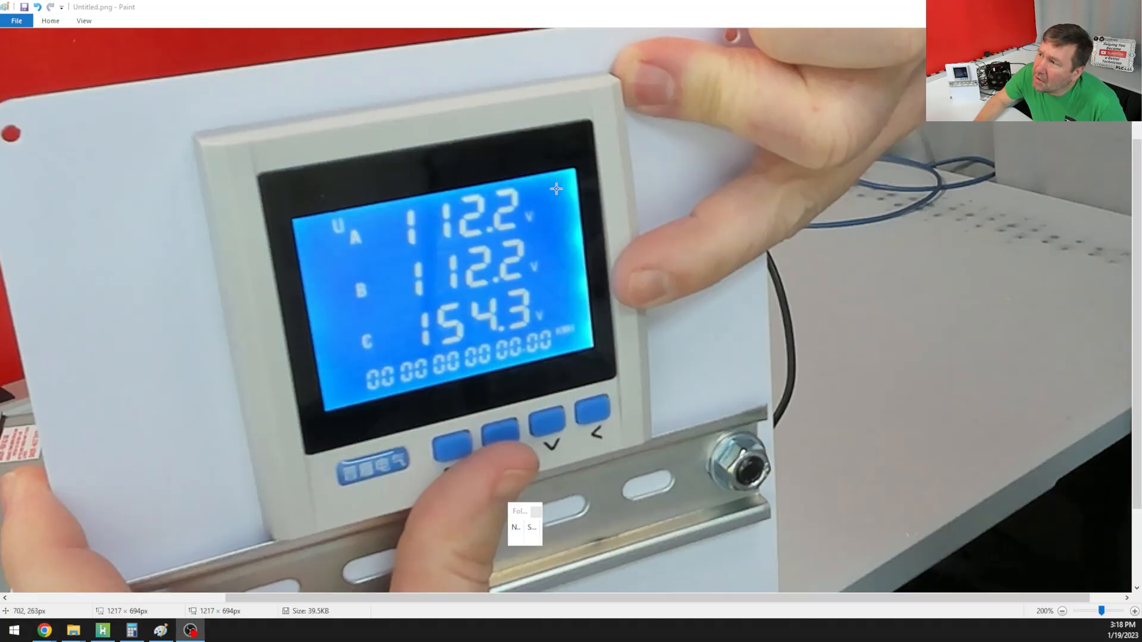
mouse_move(546, 200)
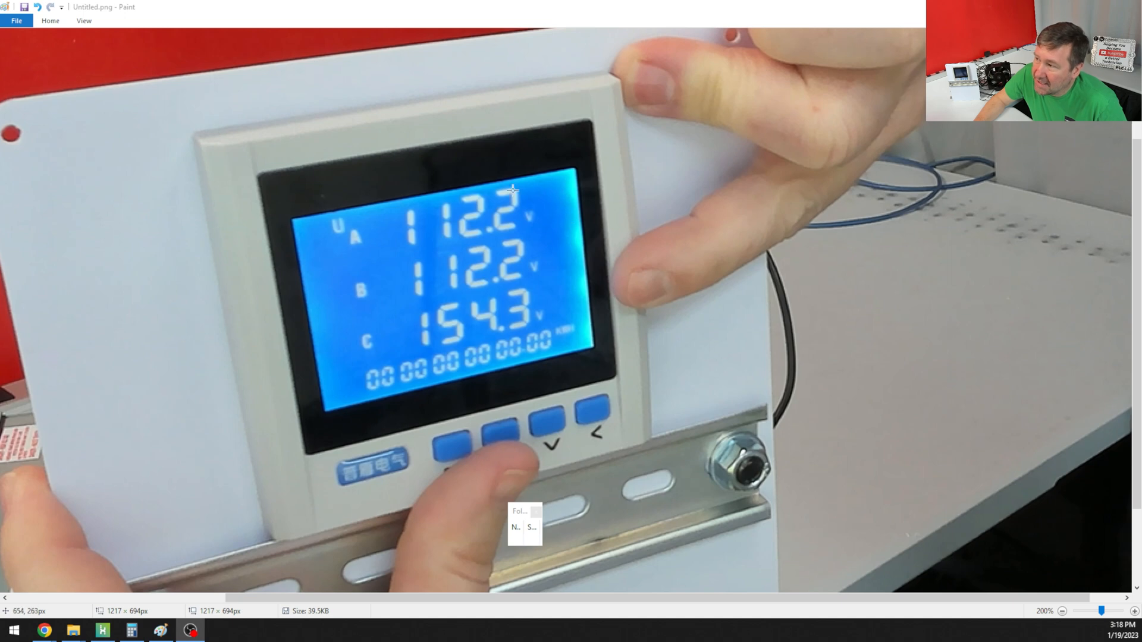
mouse_move(497, 199)
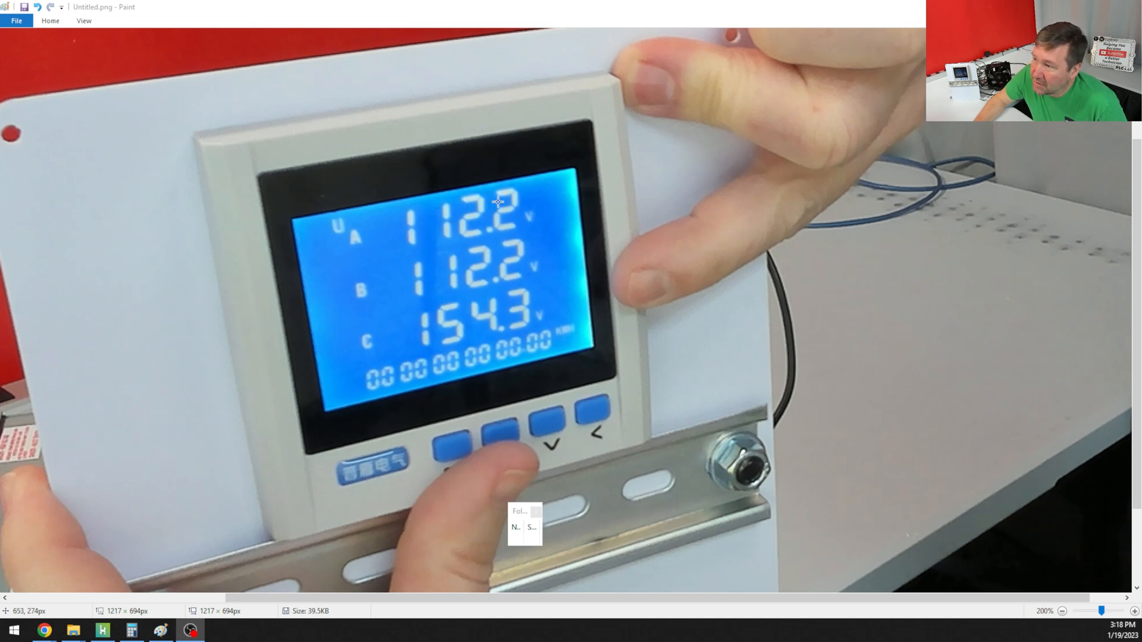
mouse_move(541, 299)
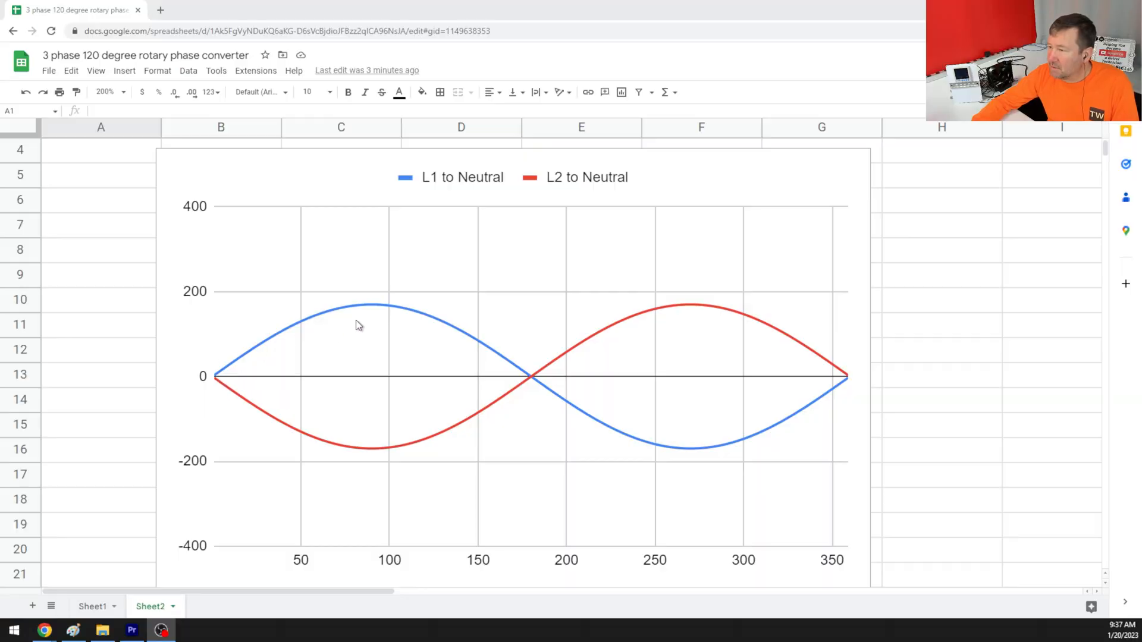
mouse_move(863, 328)
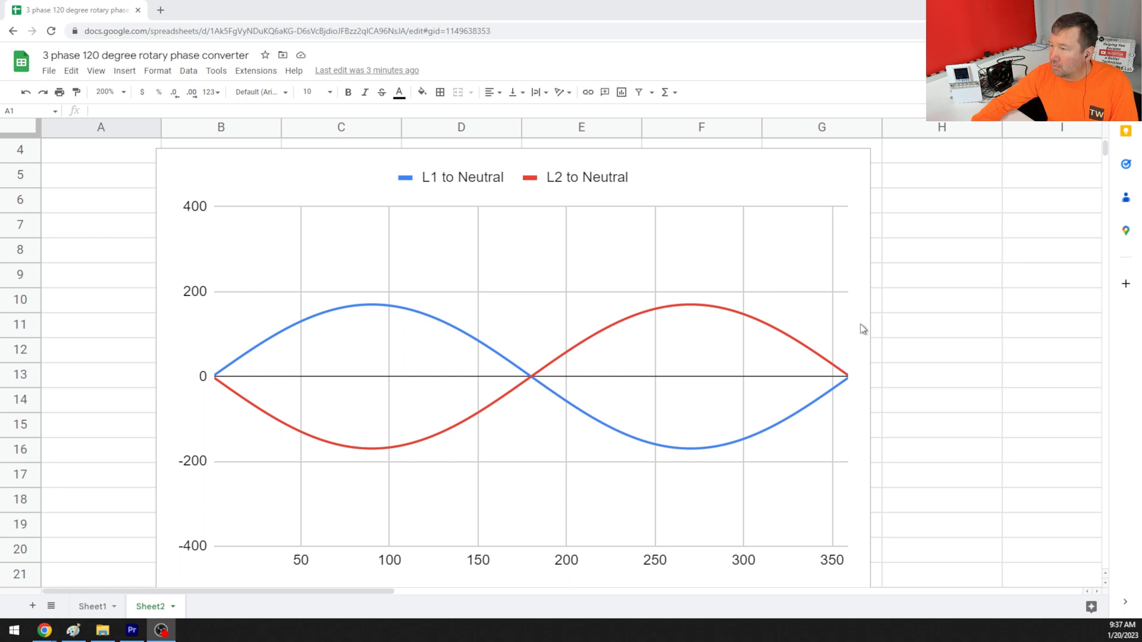
mouse_move(914, 324)
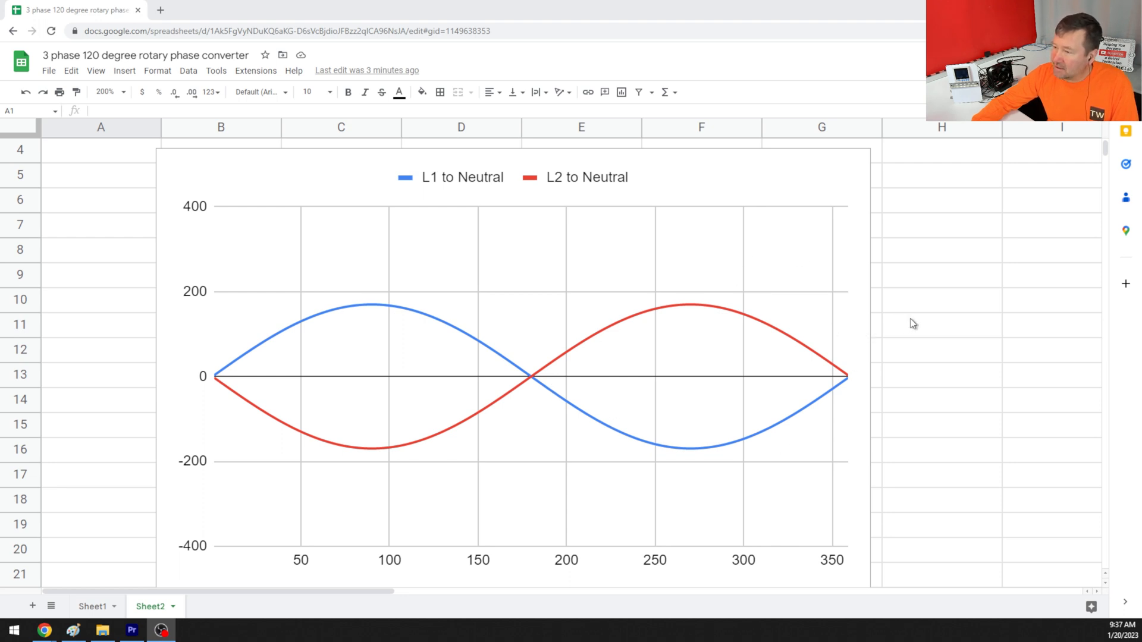
Scroll Sheet2 down to the three-phase-to-neutral chart, then switch to Sheet1's voltage table
scroll("down", 3)
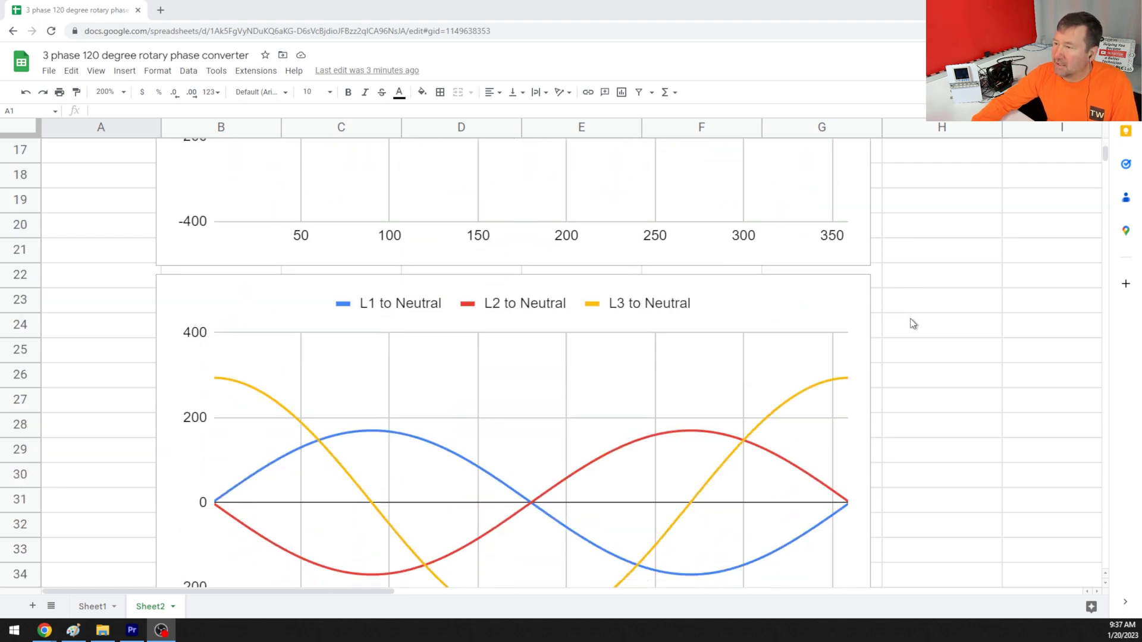
scroll("down", 3)
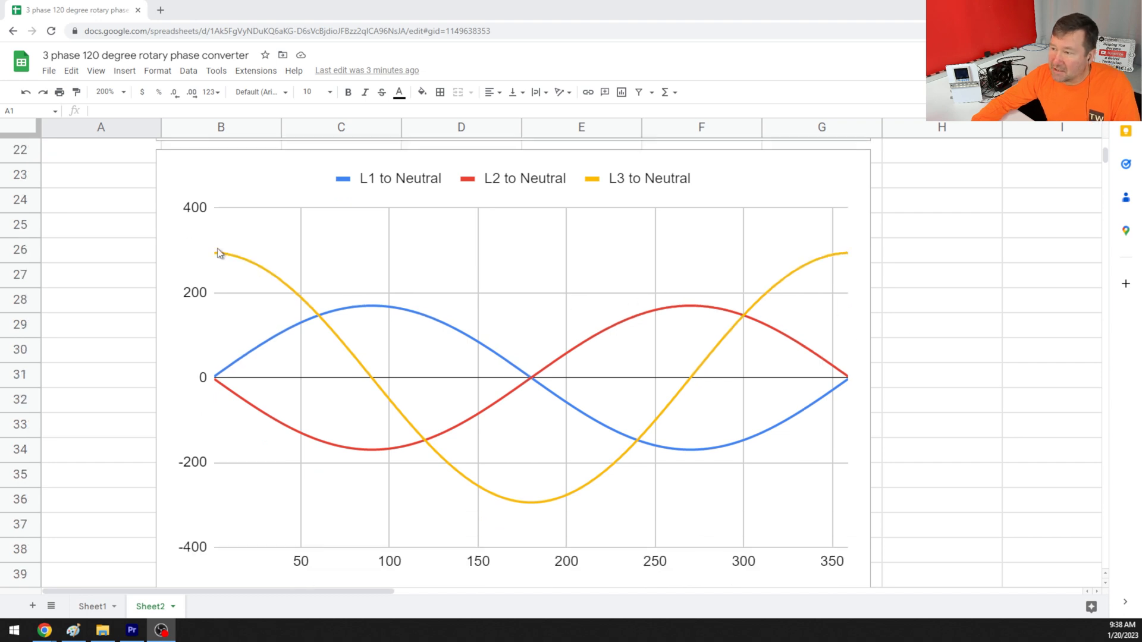
mouse_move(246, 257)
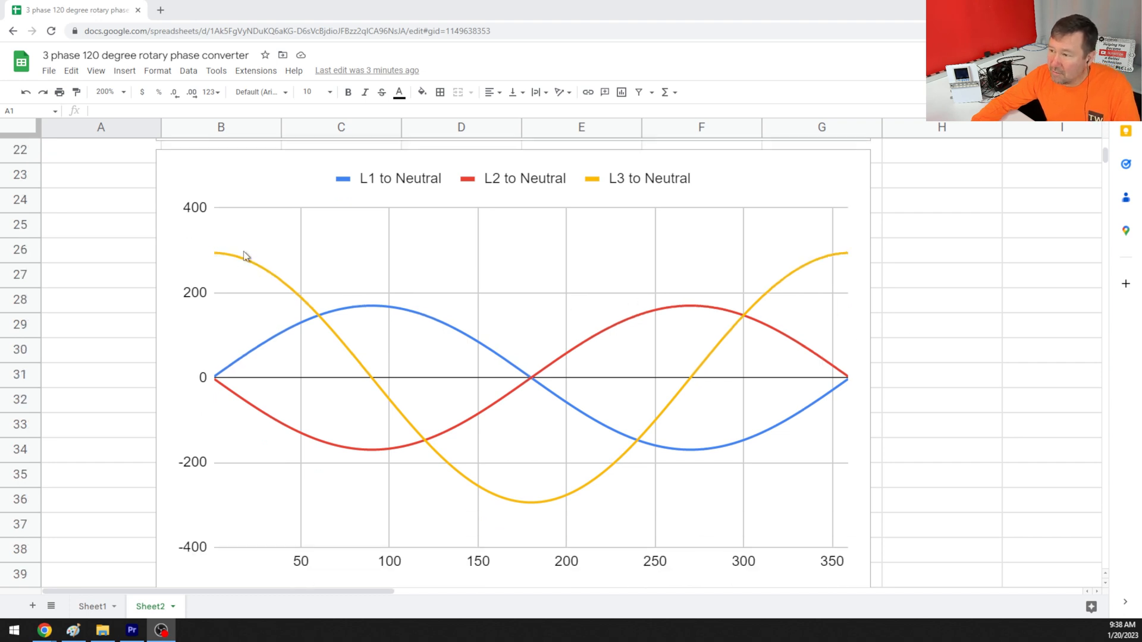
mouse_move(231, 250)
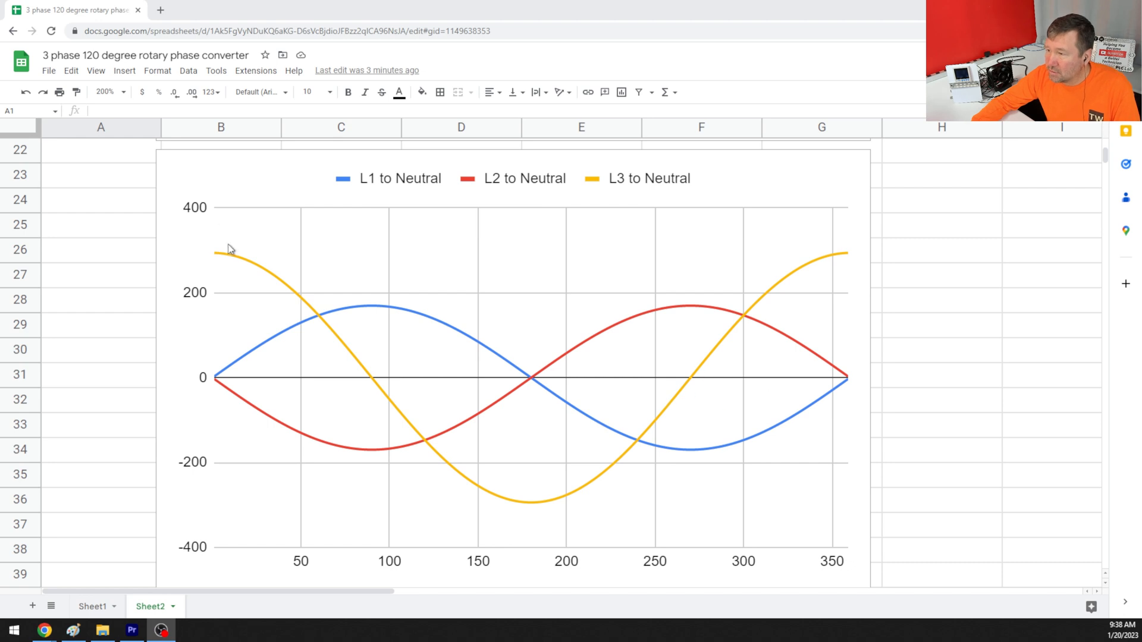
mouse_move(400, 320)
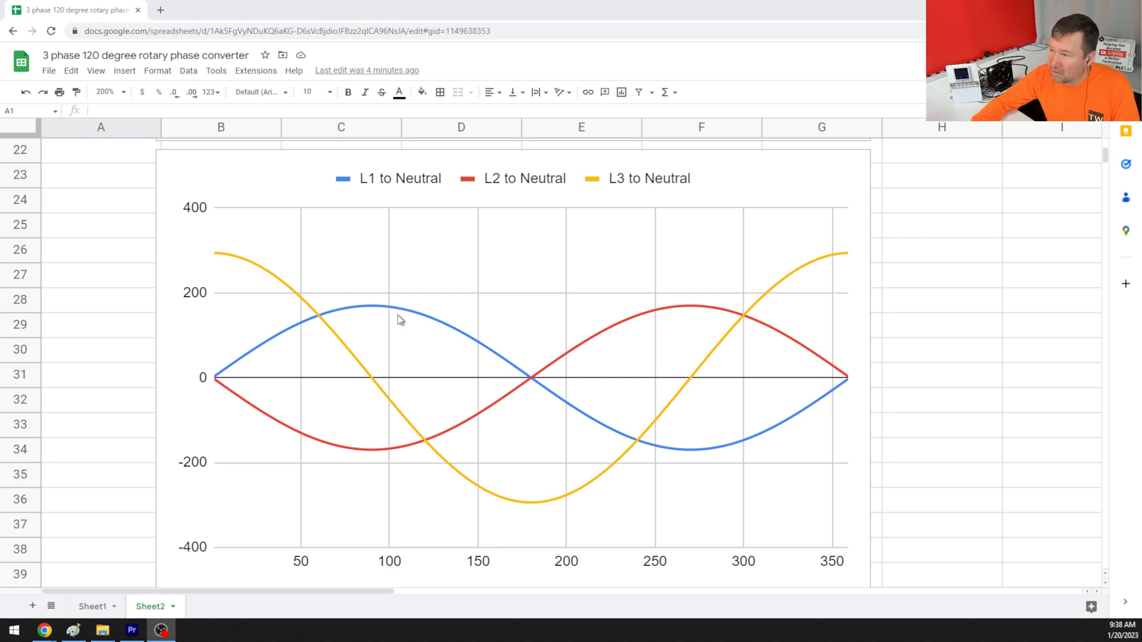
mouse_move(386, 353)
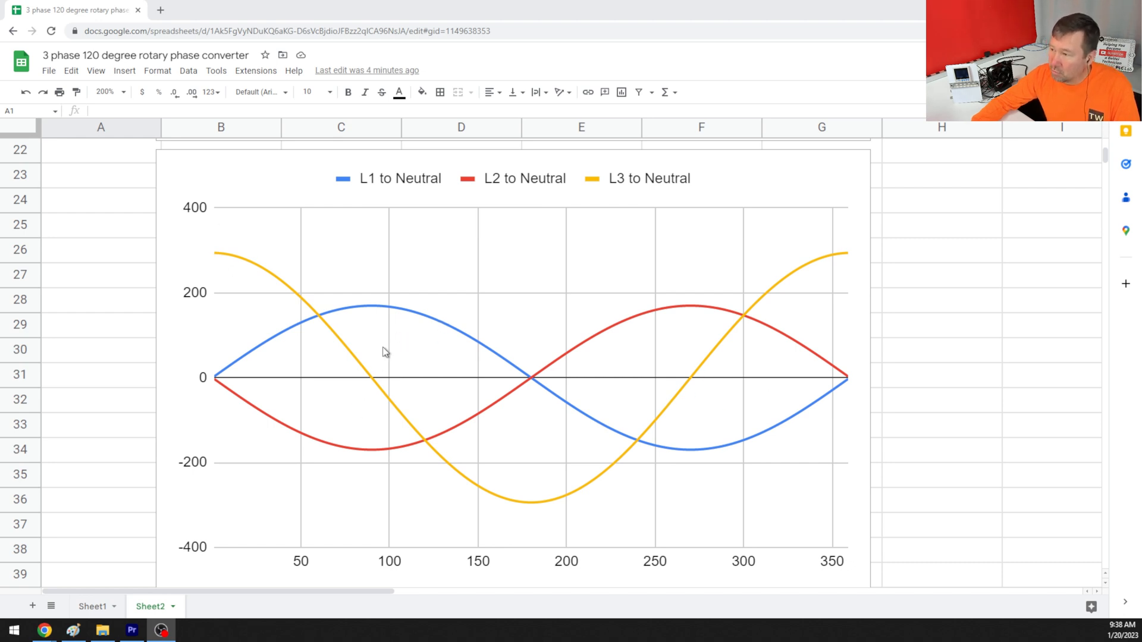
mouse_move(547, 412)
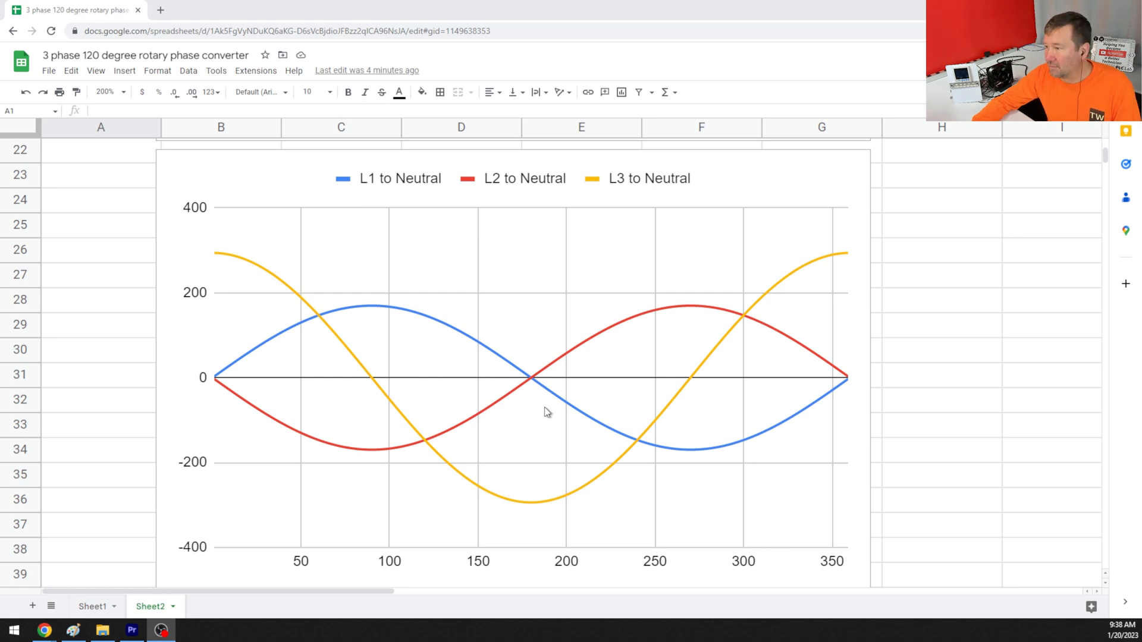
mouse_move(236, 384)
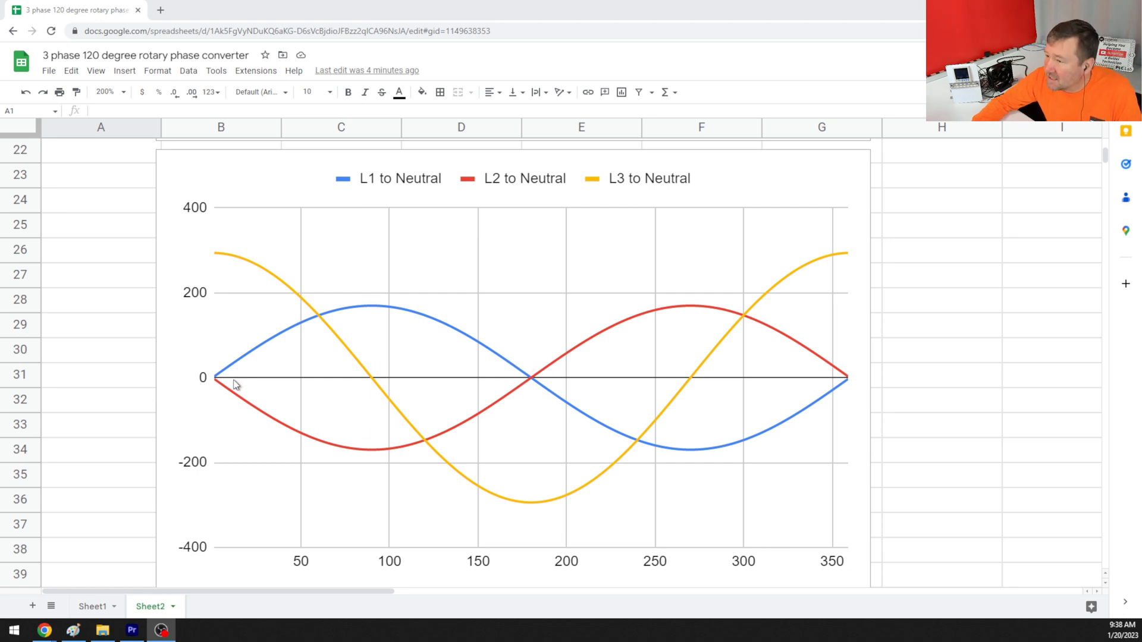
left_click(94, 606)
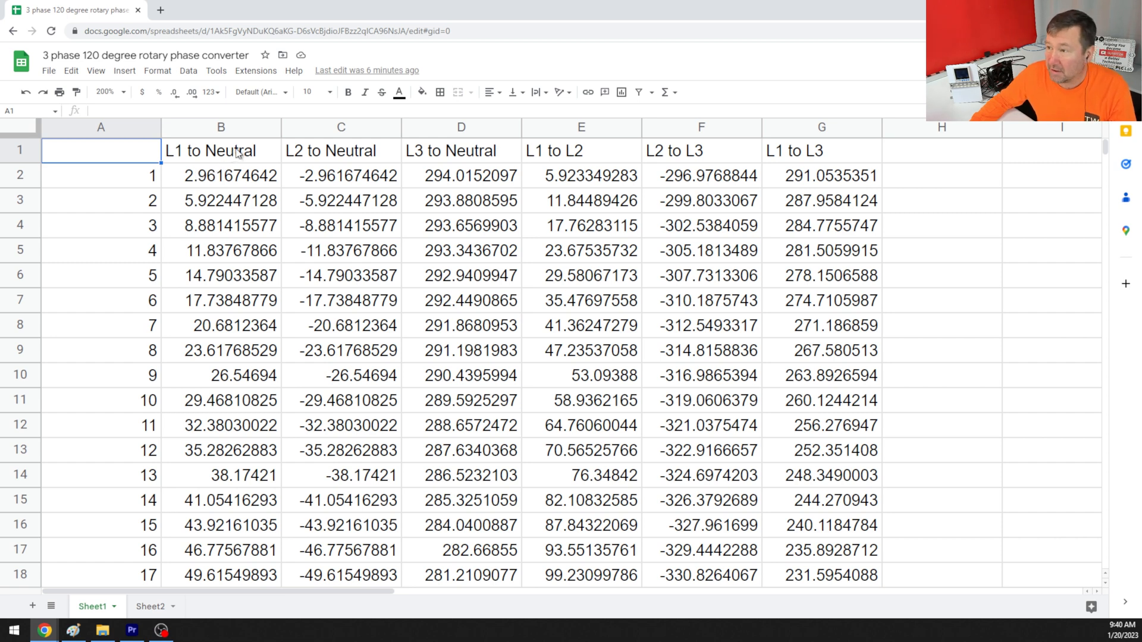
mouse_move(333, 292)
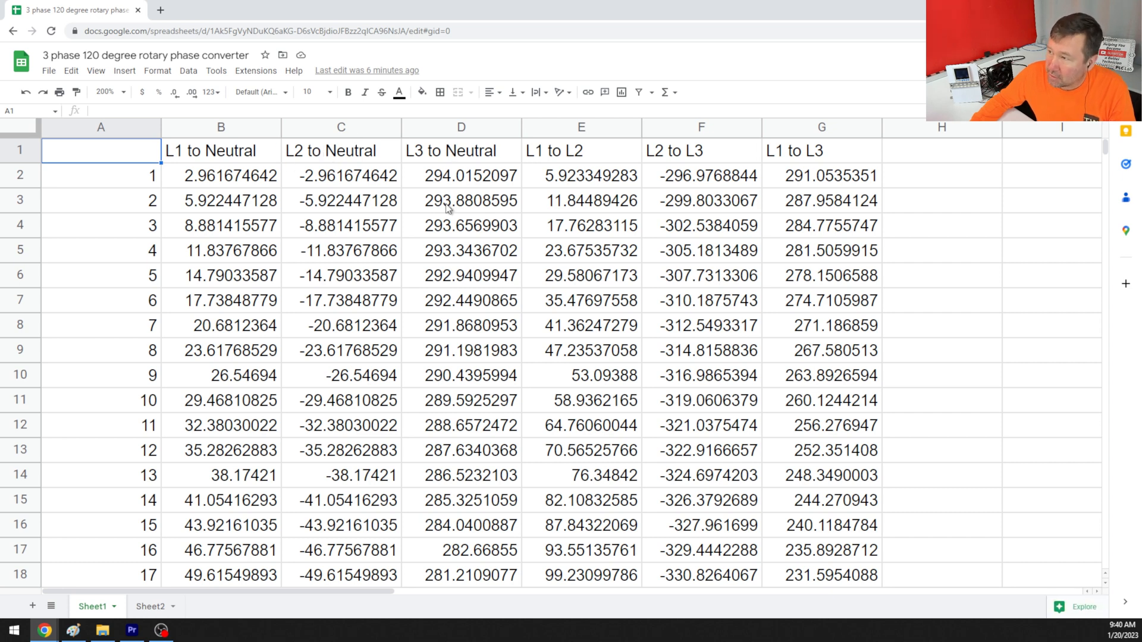
mouse_move(452, 146)
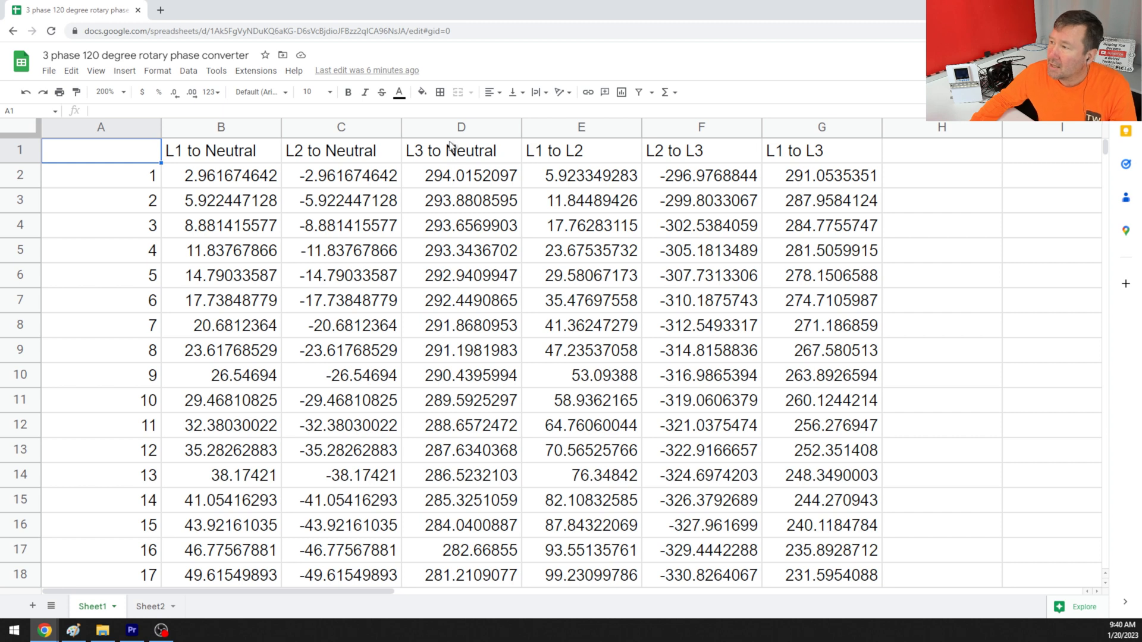
mouse_move(582, 150)
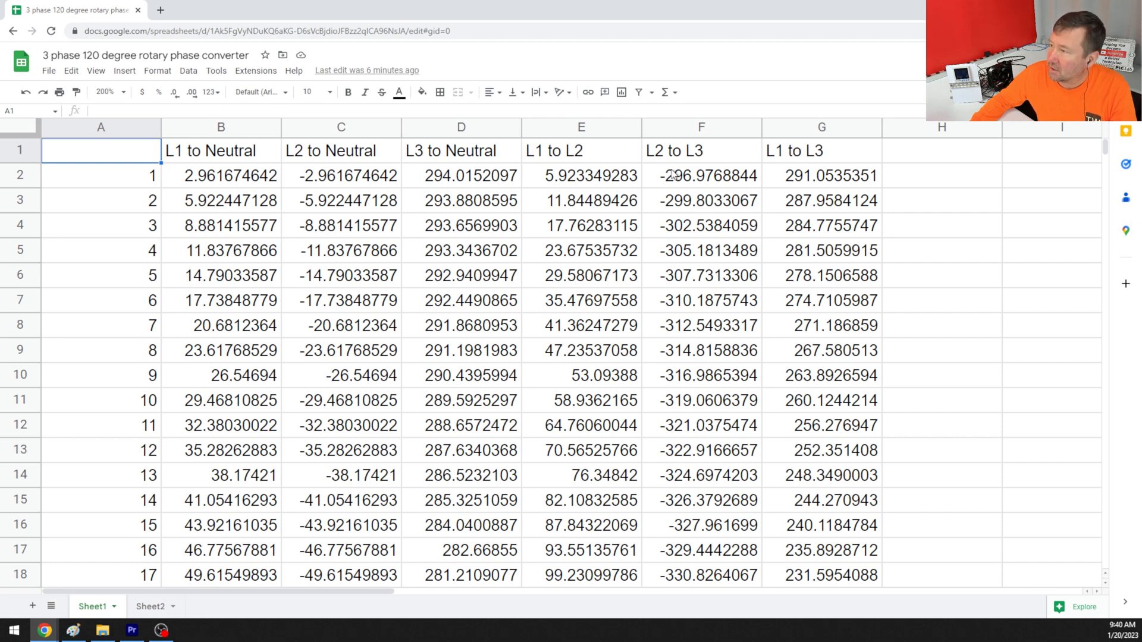
Inspect cell E2's formula =B2-C2 for L1 to L2, then return to Sheet2
left_click(580, 176)
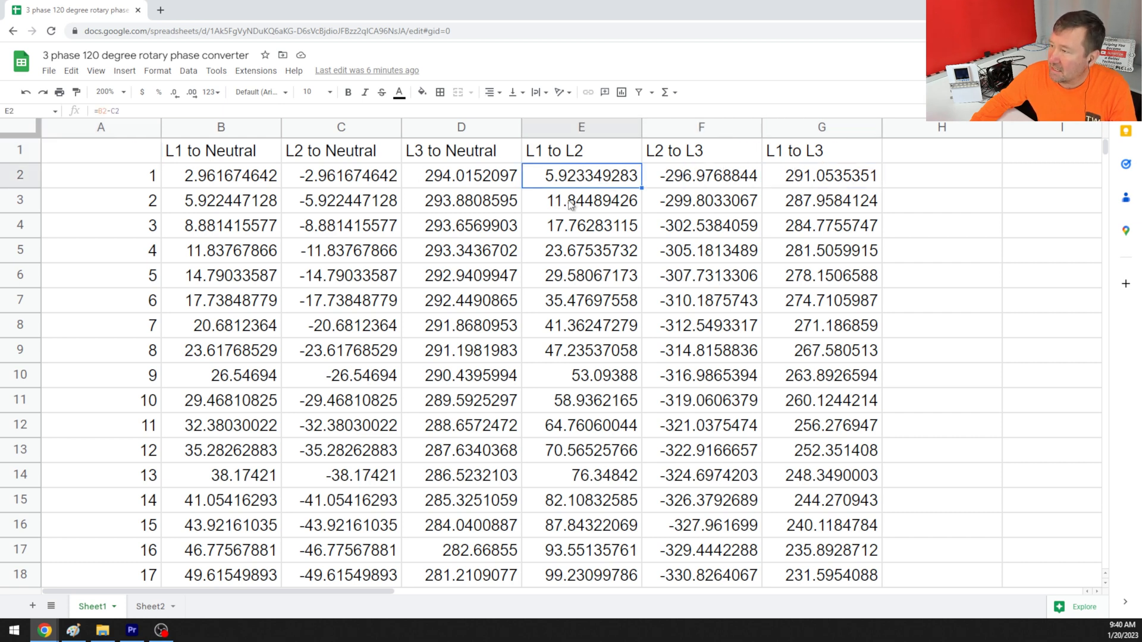
left_click(151, 606)
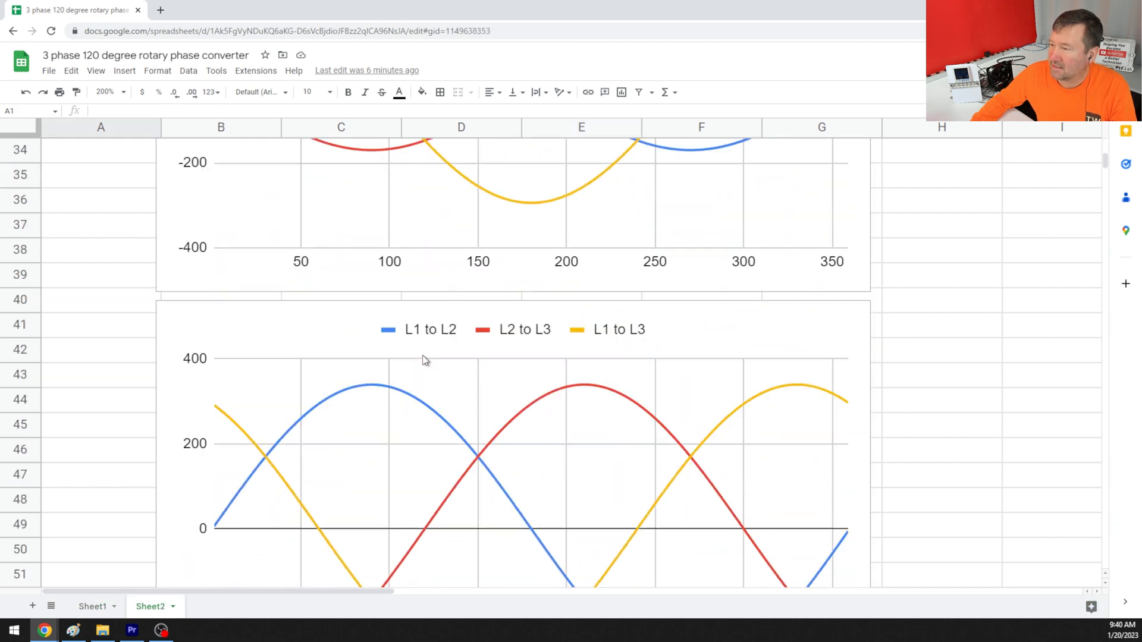
Scroll Sheet2 down to show the full L1-L2, L2-L3, L1-L3 line-to-line chart
scroll("down", 3)
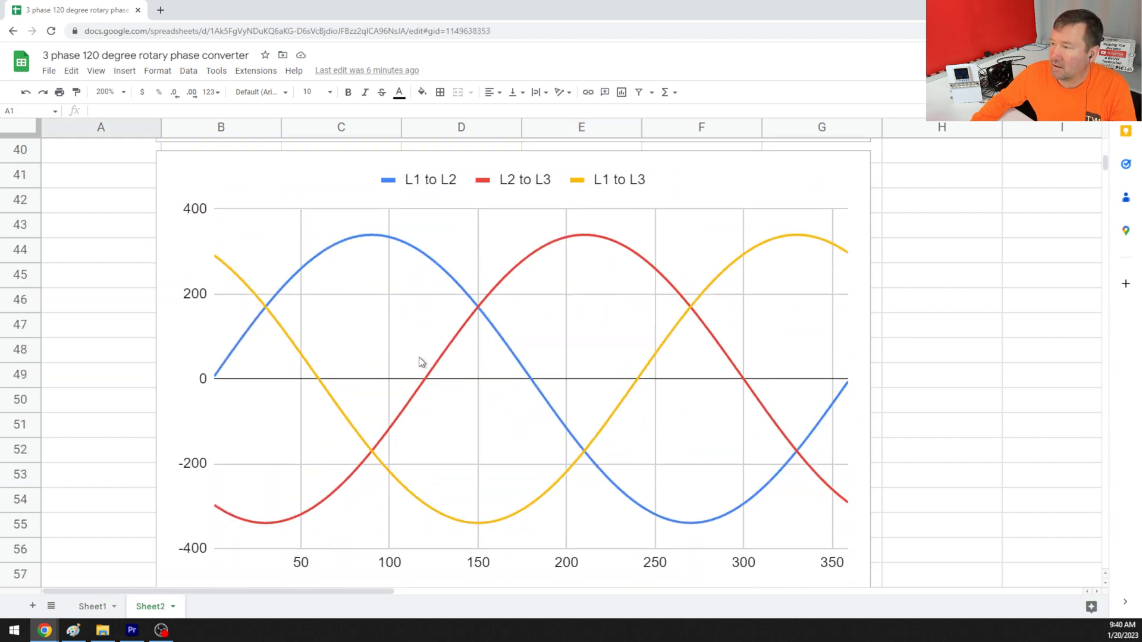
mouse_move(305, 272)
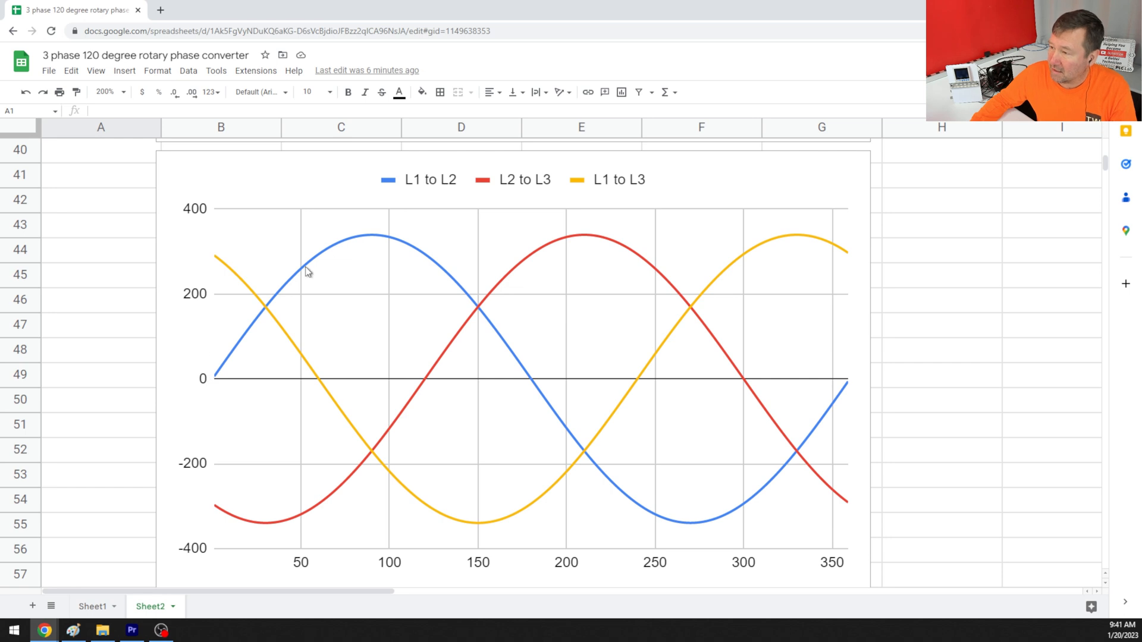
mouse_move(578, 384)
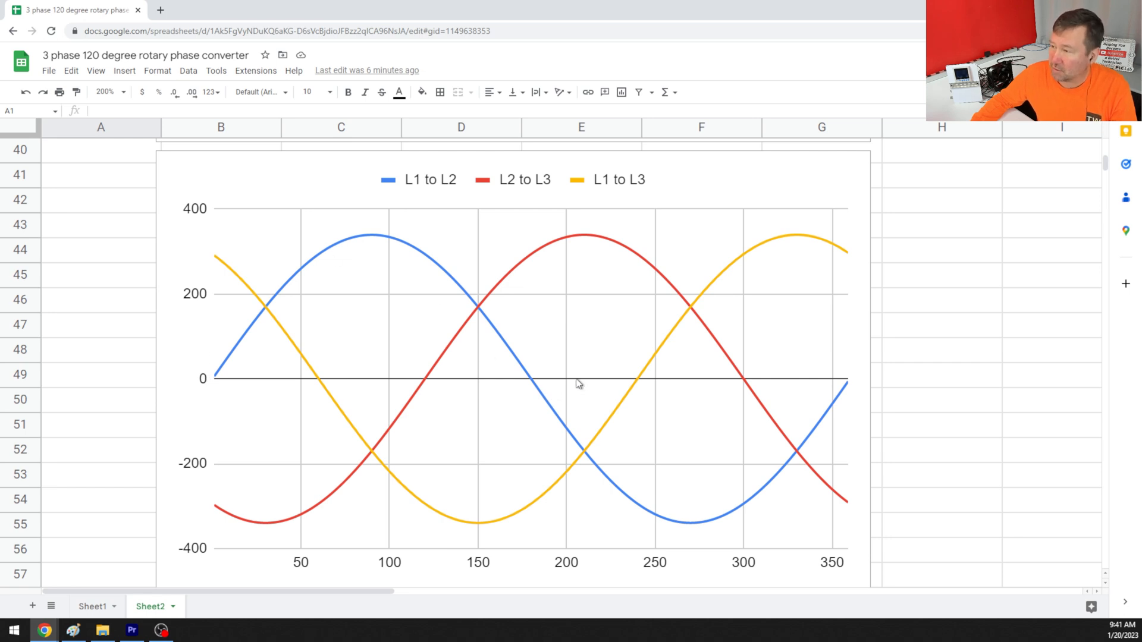